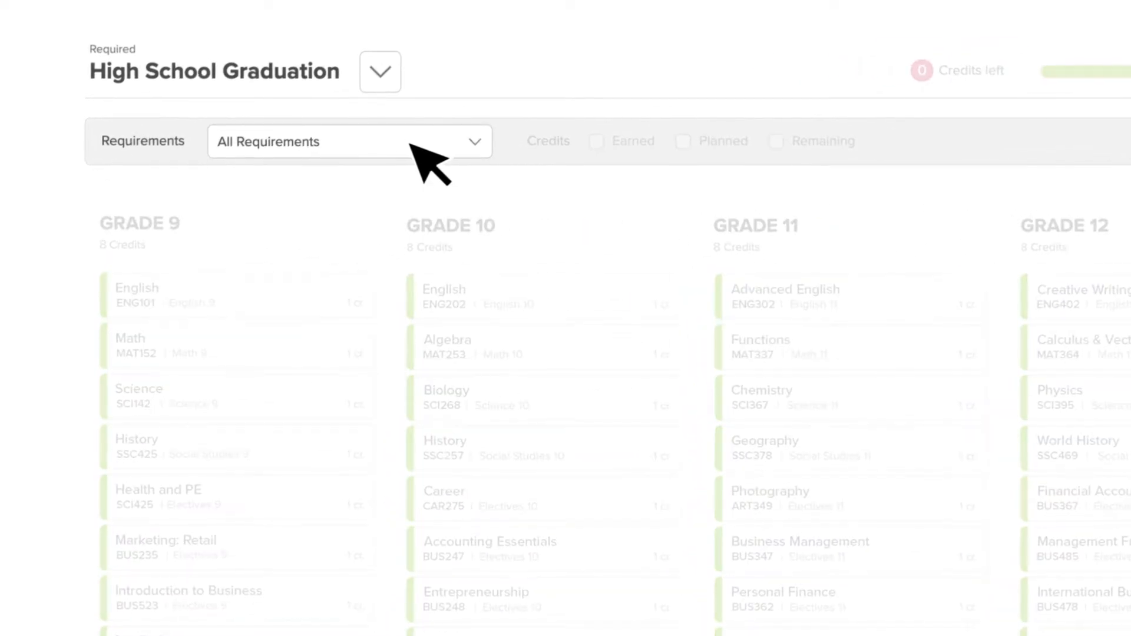
Expand and collapse the High School Graduation plan list to review available plans
left_click(379, 72)
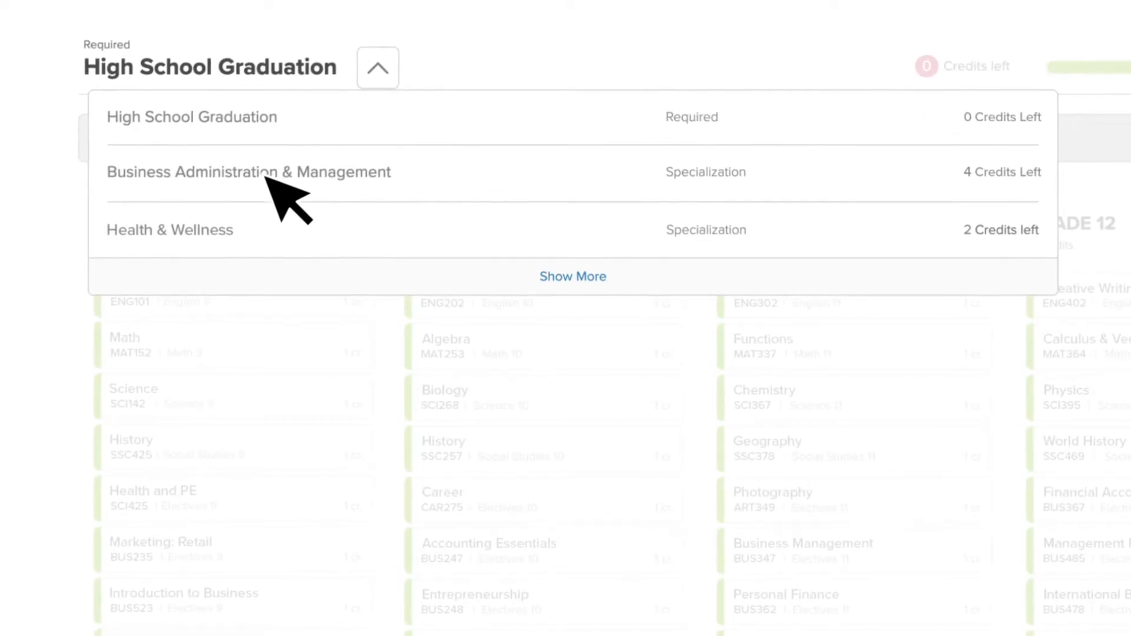
left_click(377, 68)
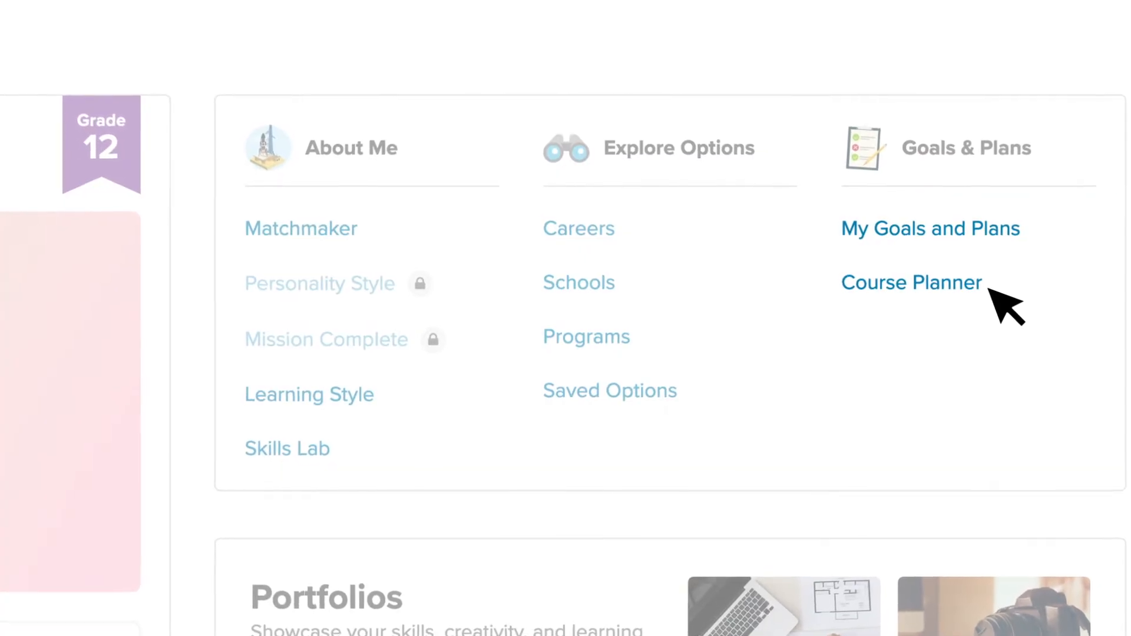
Go into Course Planner and start adding an English 11 course to Grade 11
left_click(911, 282)
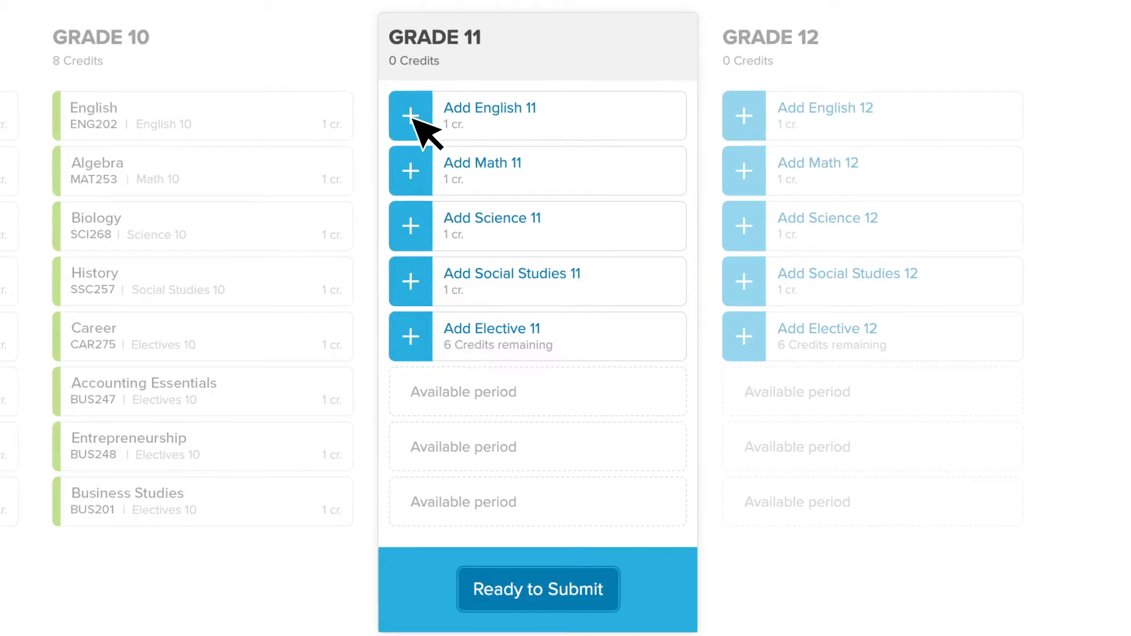
left_click(411, 116)
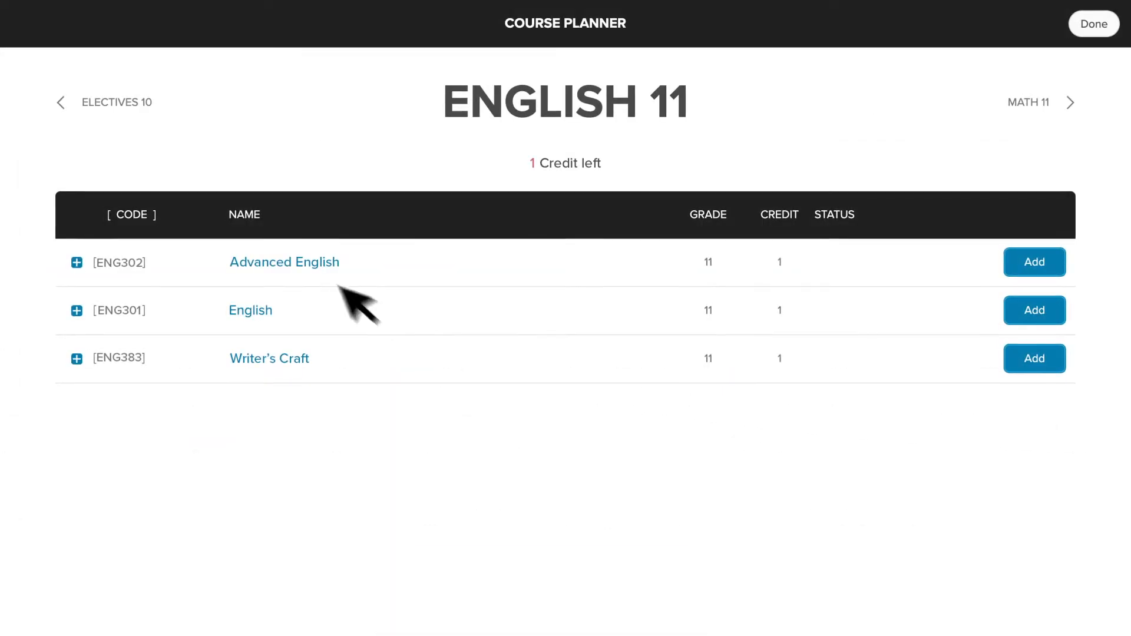
Review Advanced English details and add it to the Grade 11 plan
left_click(75, 261)
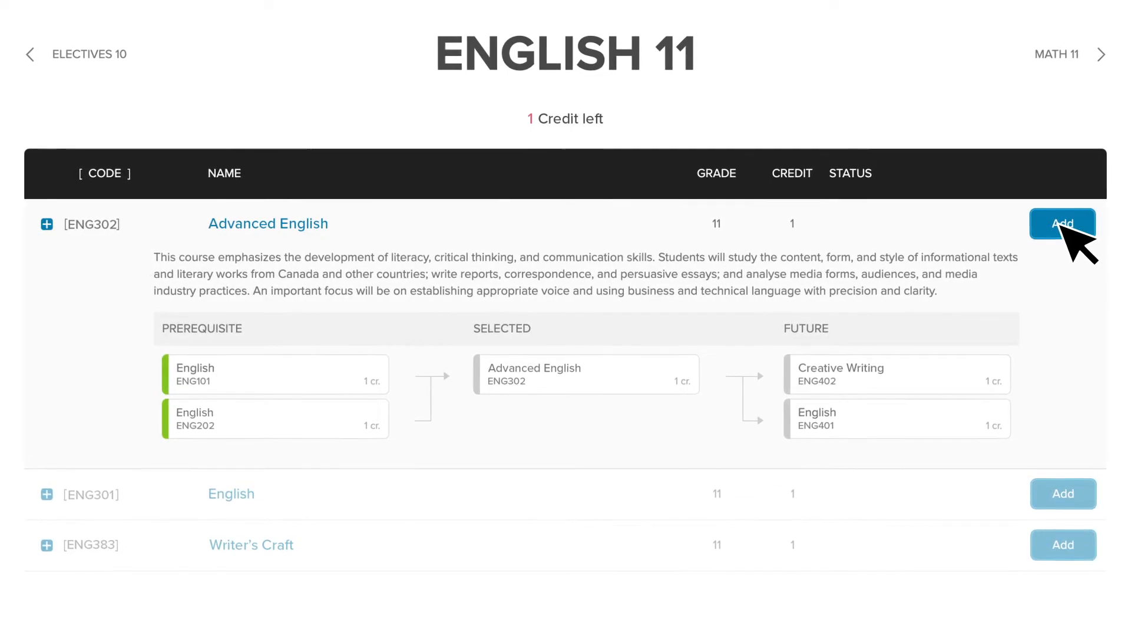
left_click(1062, 224)
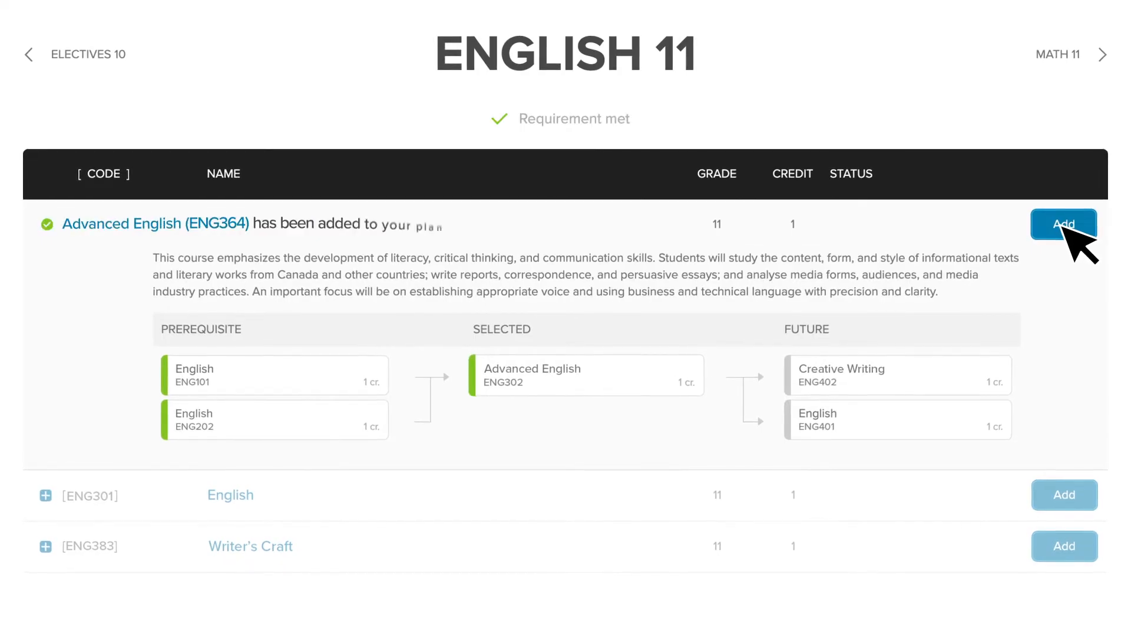
Add Functions as the Math 11 course for Grade 11
left_click(1104, 55)
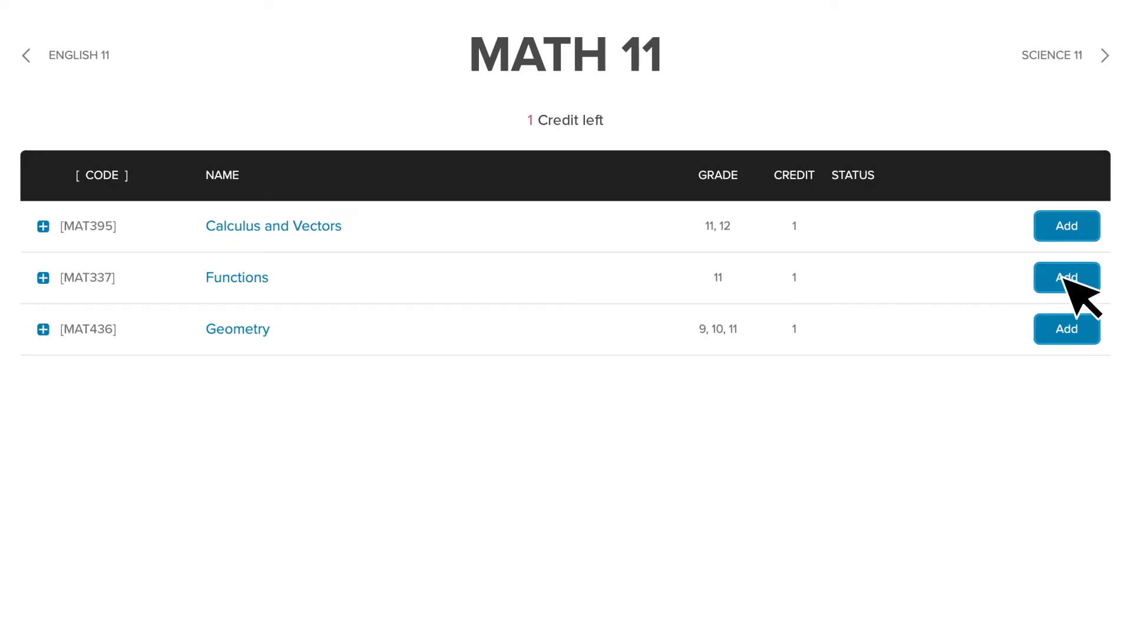
left_click(1067, 278)
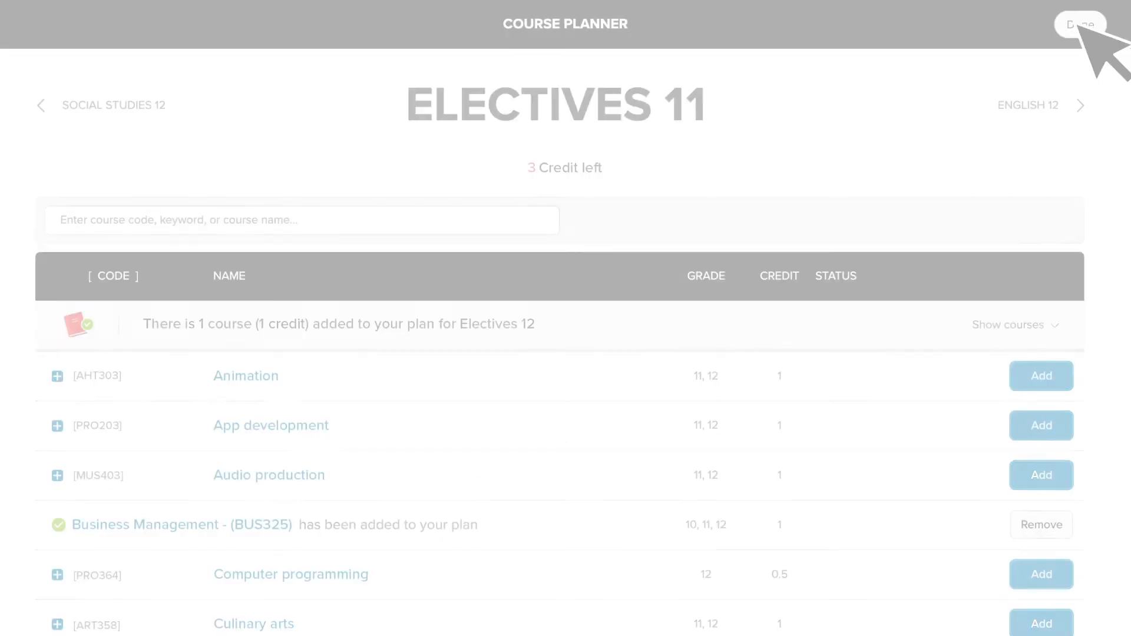
Finish course selection and review the filled Grade 11 and Grade 12 columns
left_click(1081, 23)
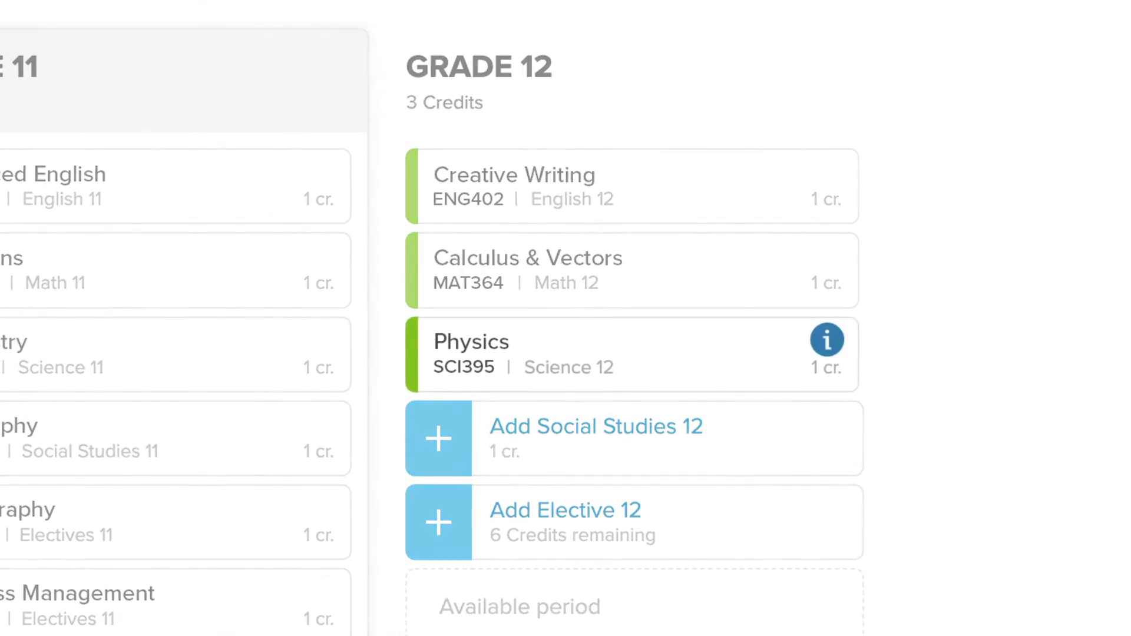
left_click(828, 339)
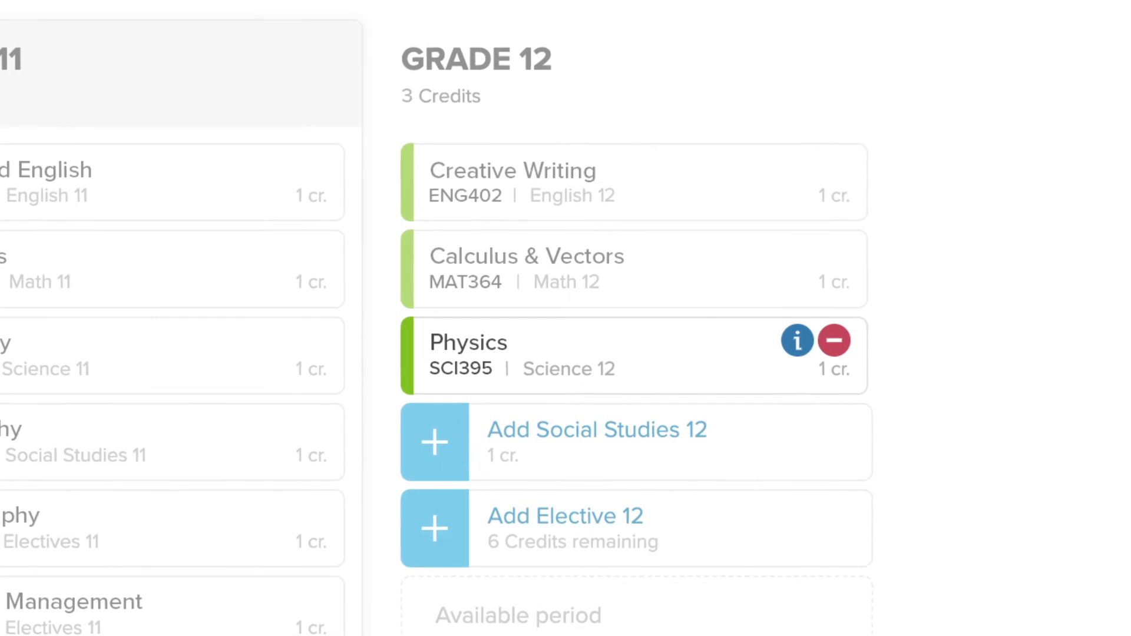
left_click(797, 340)
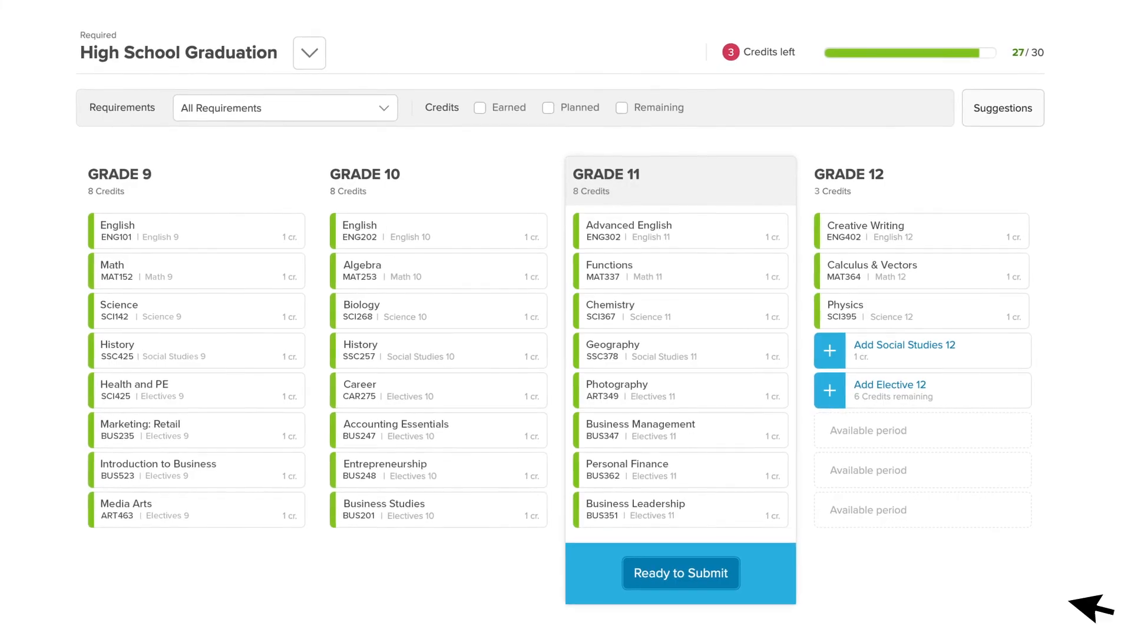
Submit the Grade 11 plan and confirm the column shows as locked
left_click(680, 574)
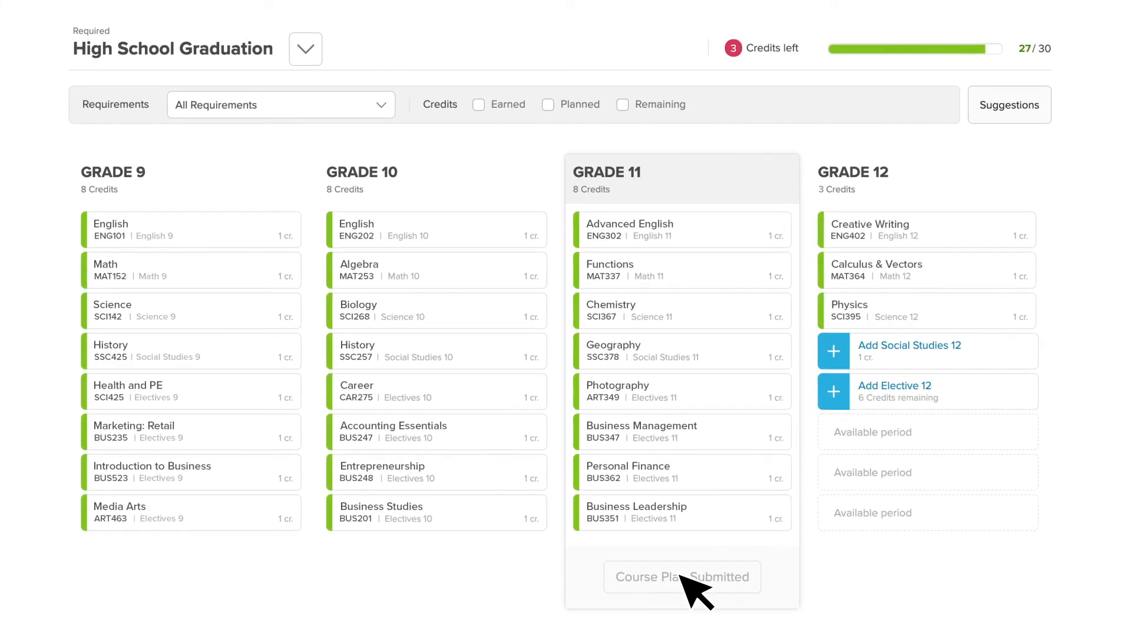
left_click(680, 577)
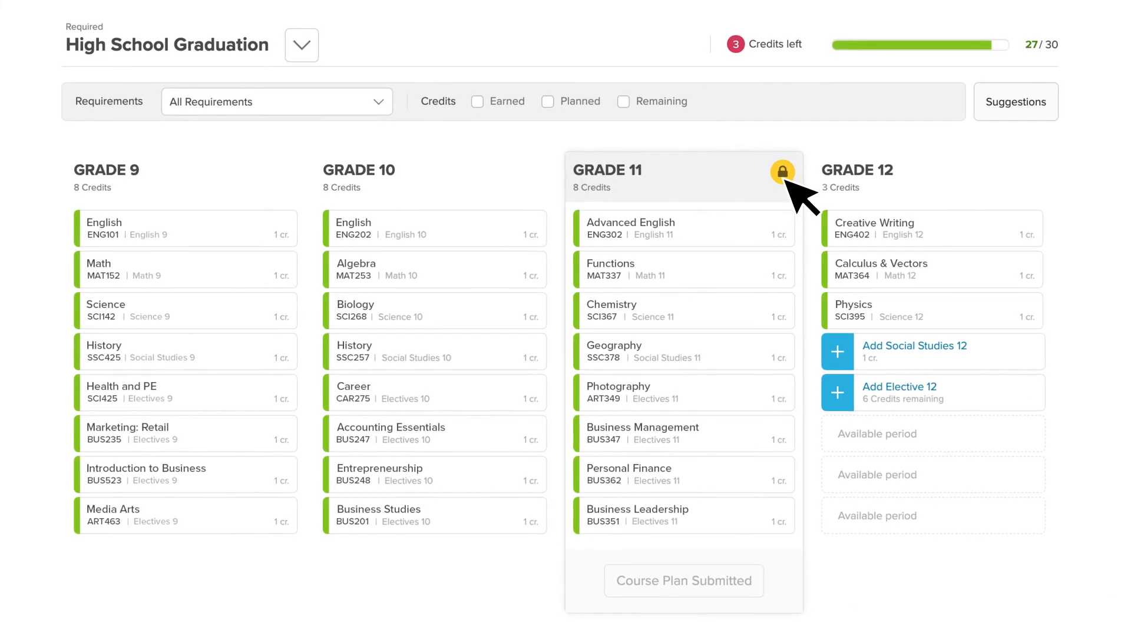